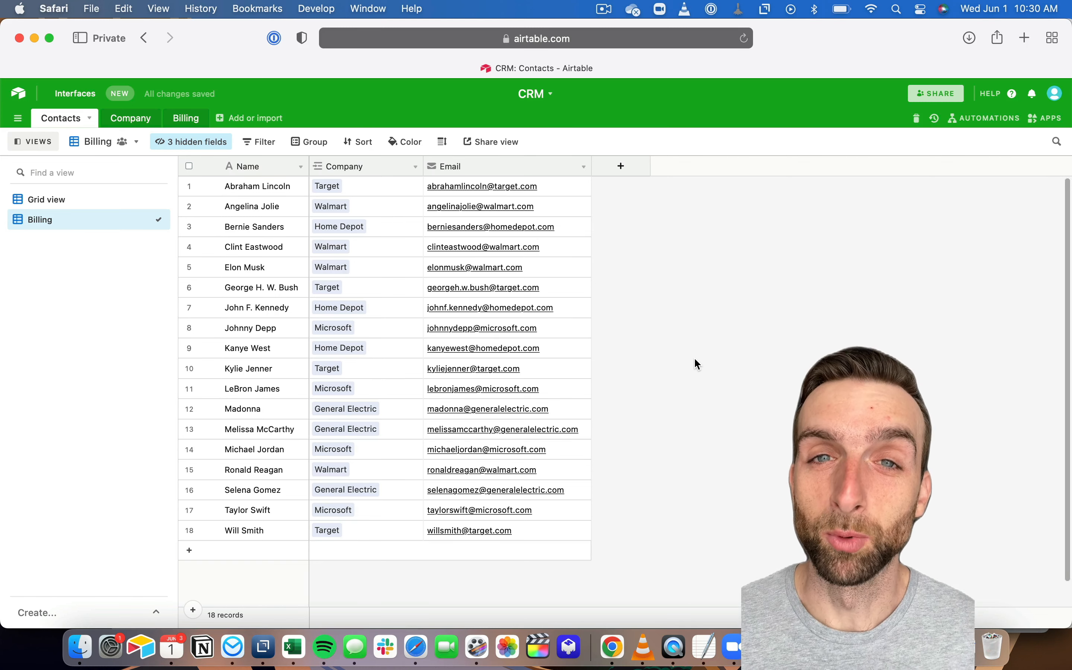
- Switch to the Billing table and bring up the Name field's existing Contacts-plus-M/D-date formula for editing
click(247, 166)
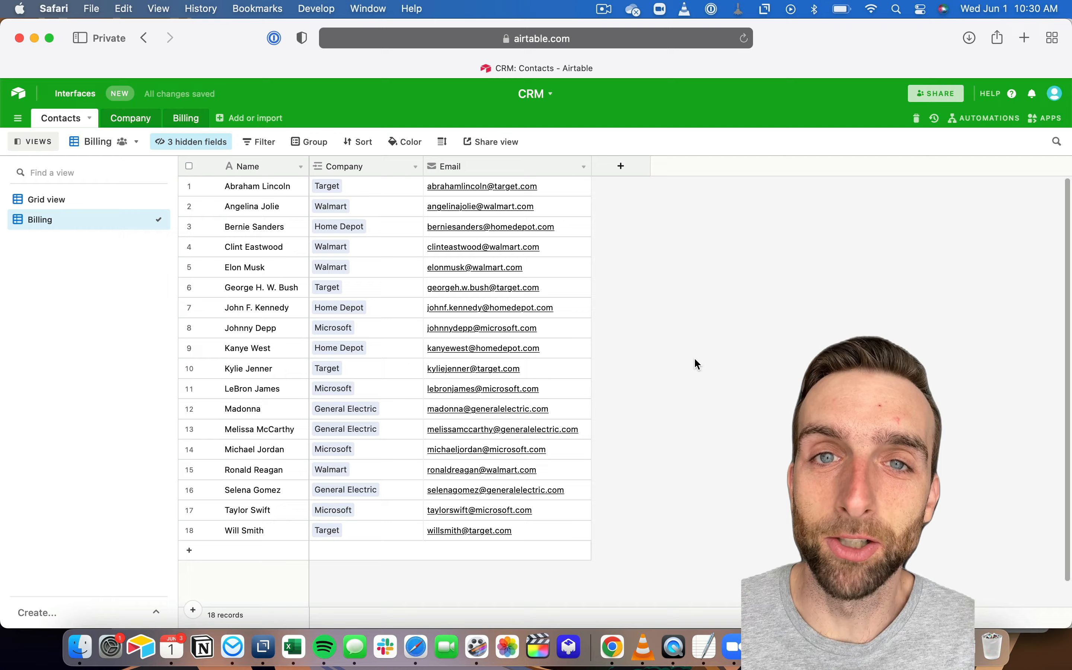
click(258, 205)
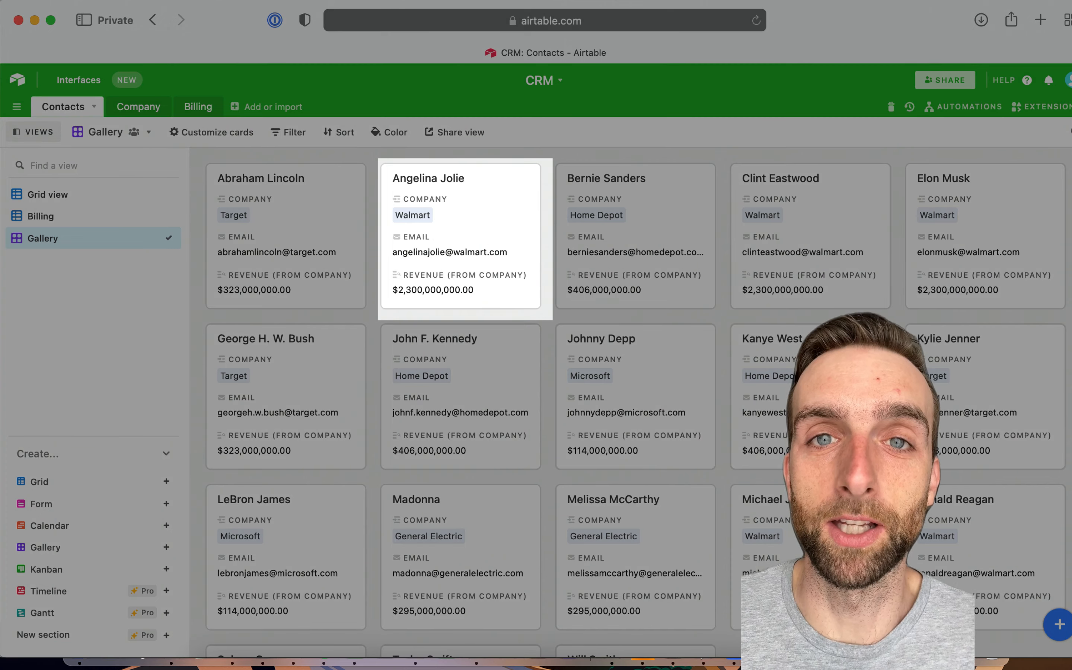
click(39, 220)
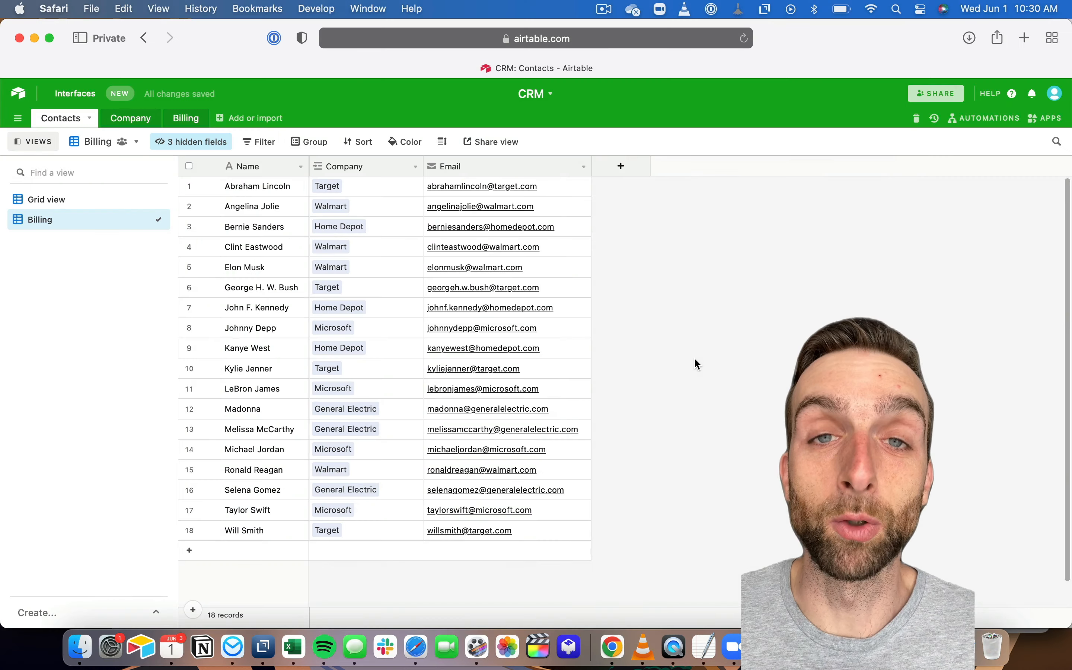
click(338, 166)
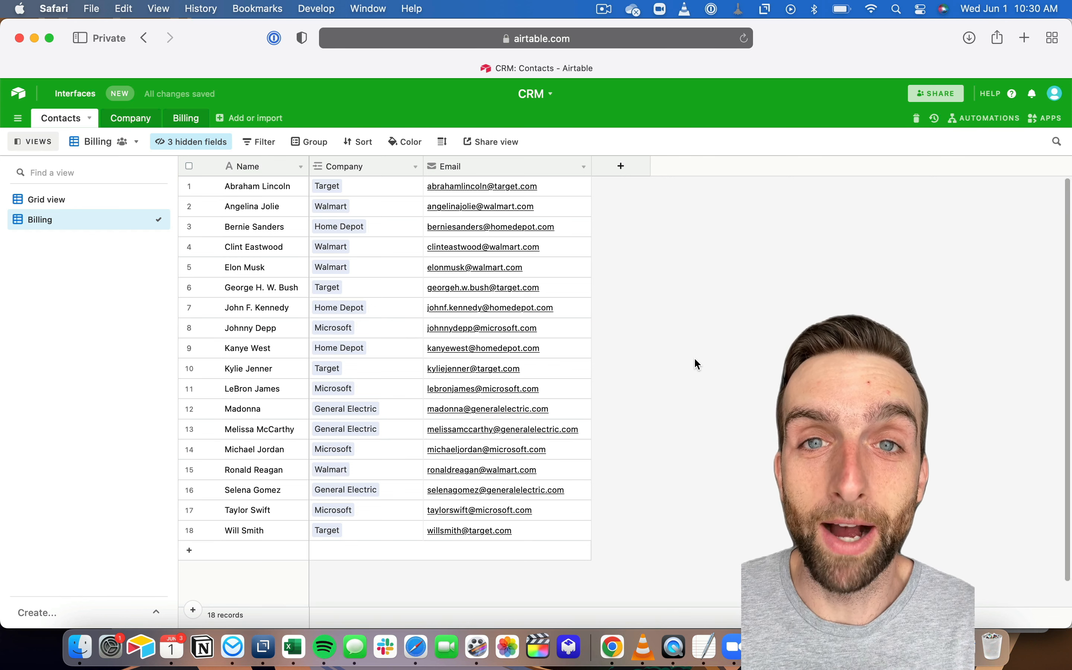
click(178, 117)
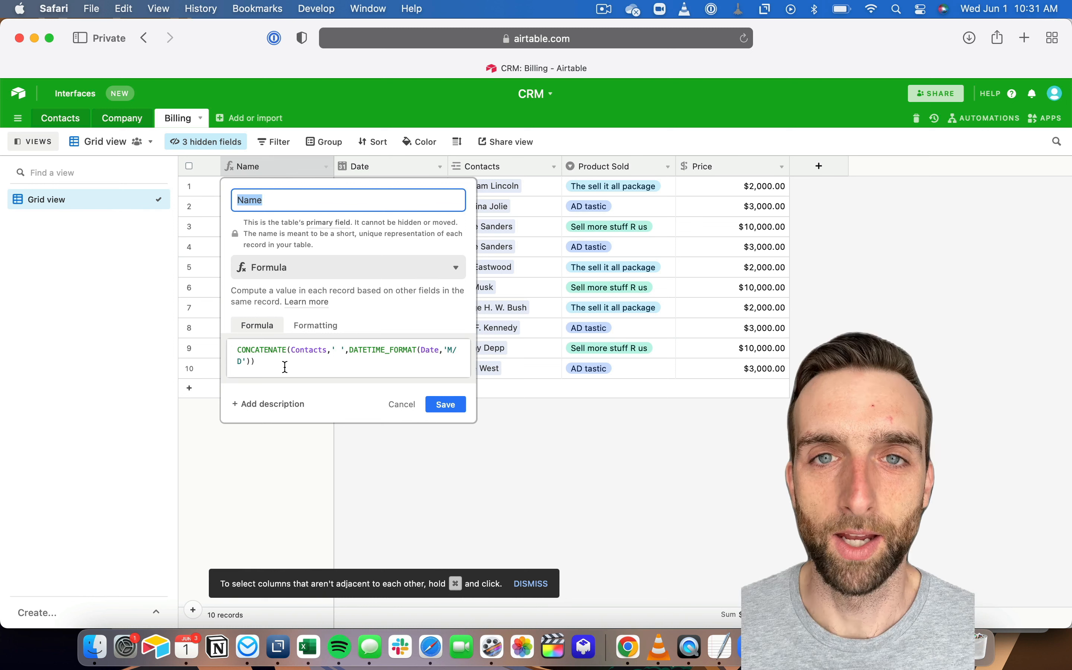
- Save the Name formula as Contacts & ' ' & DATETIME_FORMAT(Date,'MM/DD/YYYY'), e.g. 'Abraham Lincoln 08/09/2021'
click(308, 361)
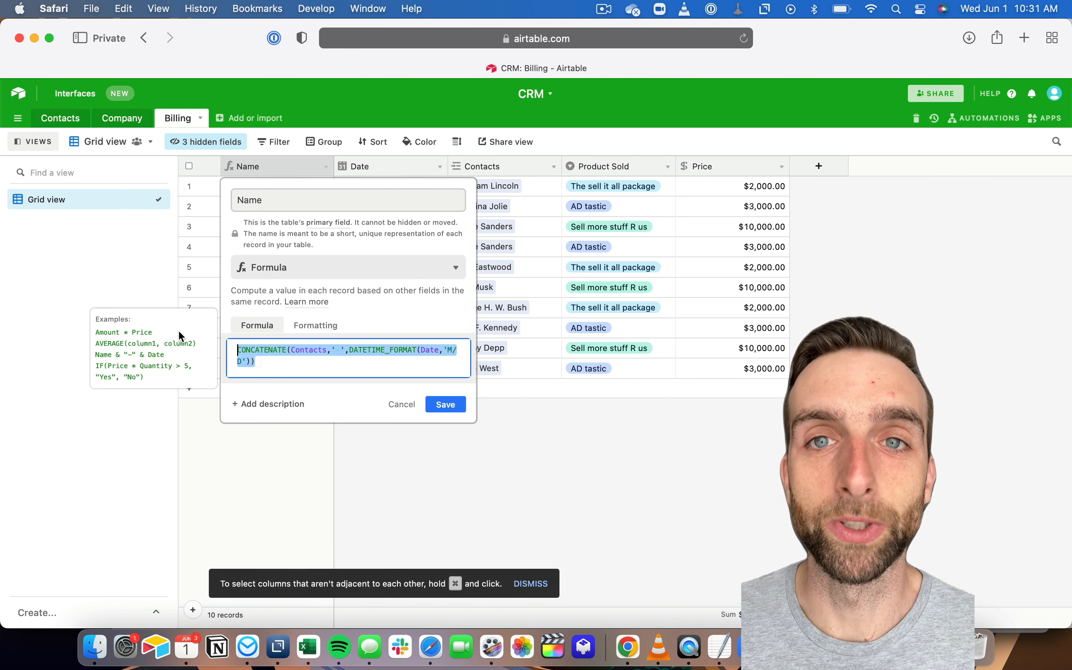
text(cont)
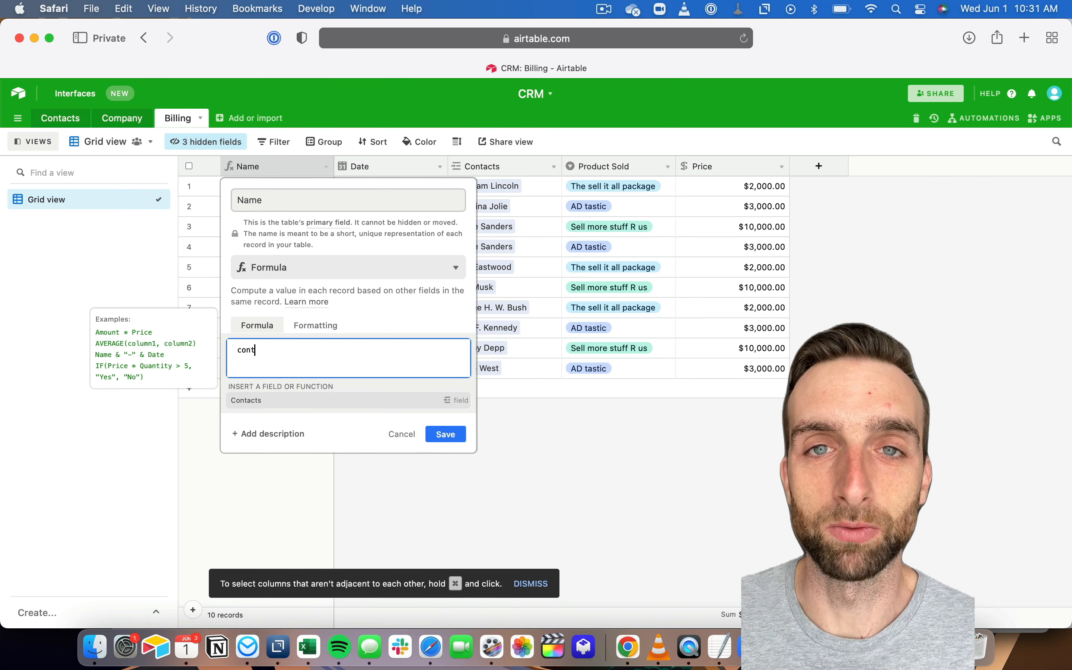
click(247, 400)
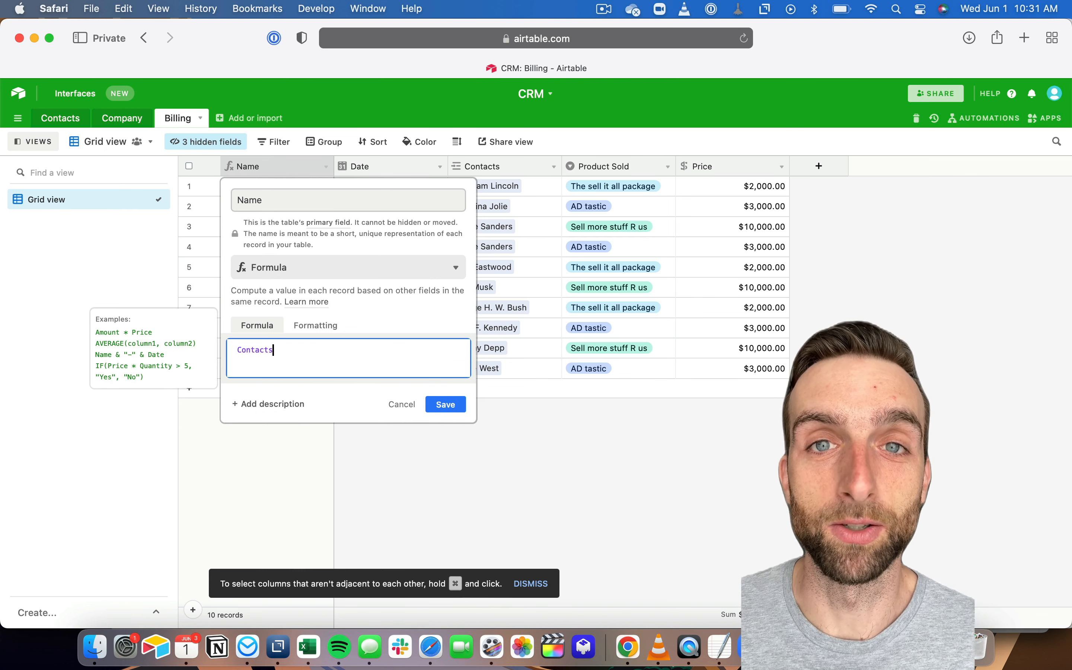
text(& datet)
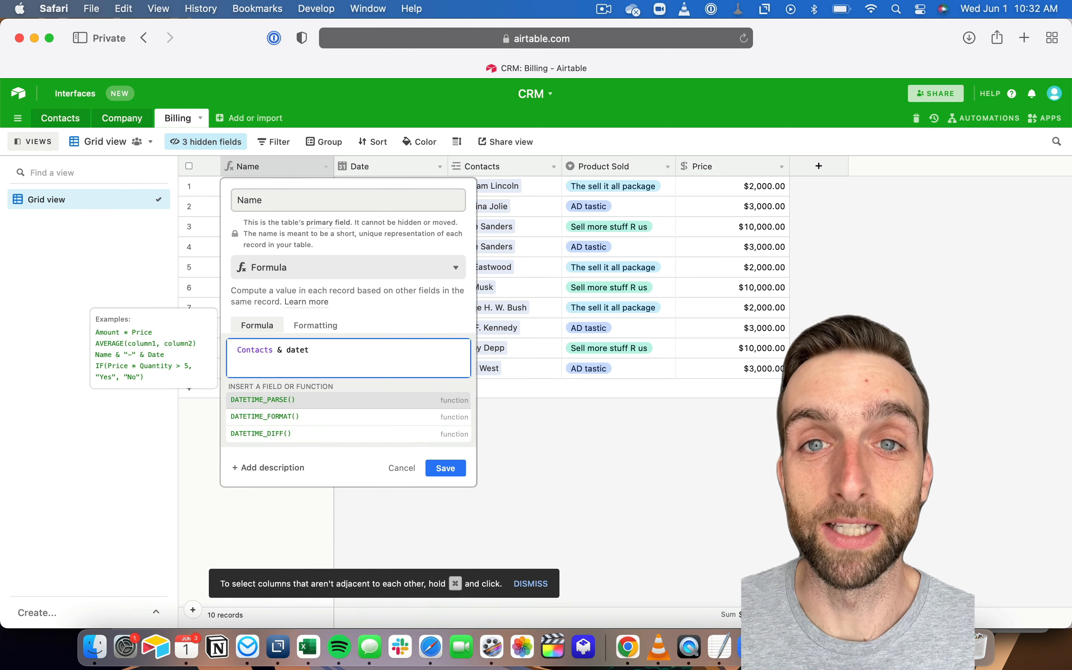
click(265, 415)
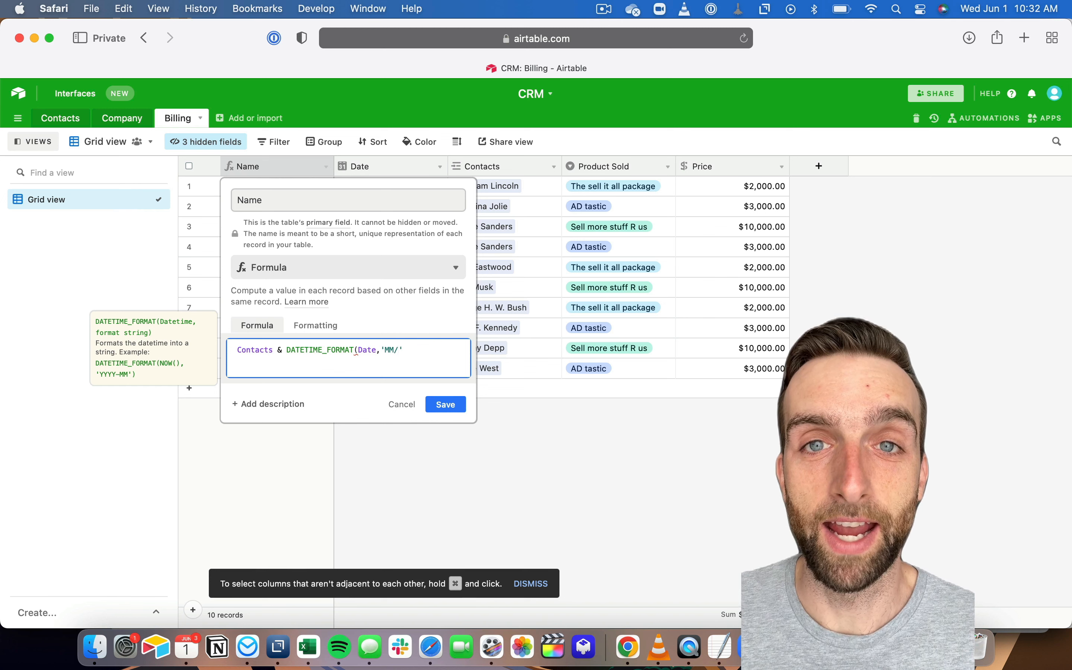
text(DD/YYYY)
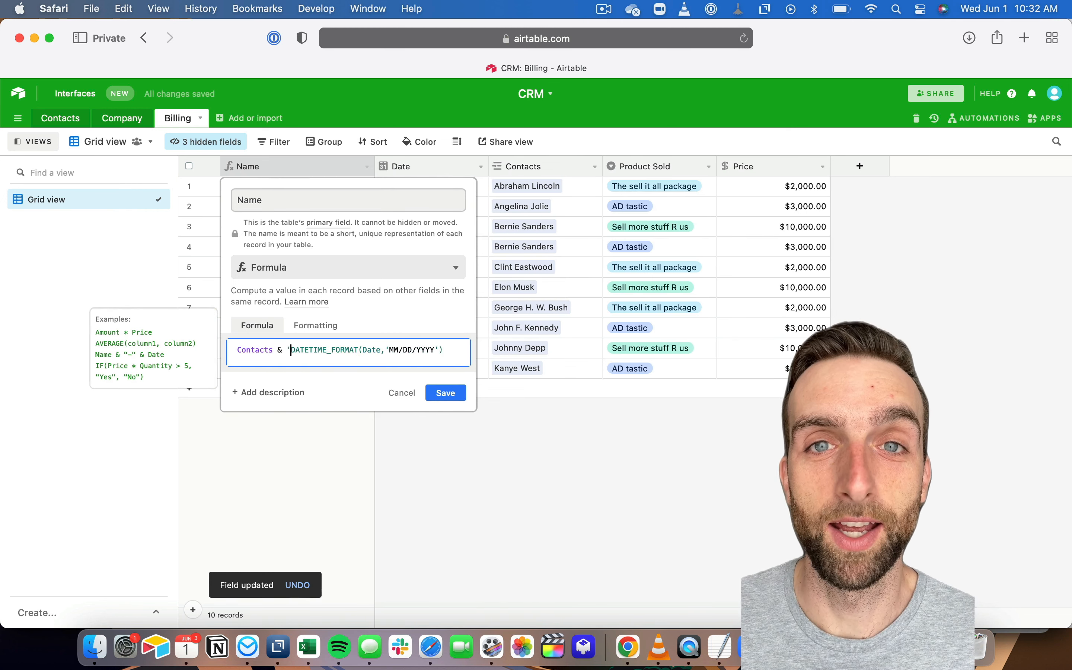
text(' ' &)
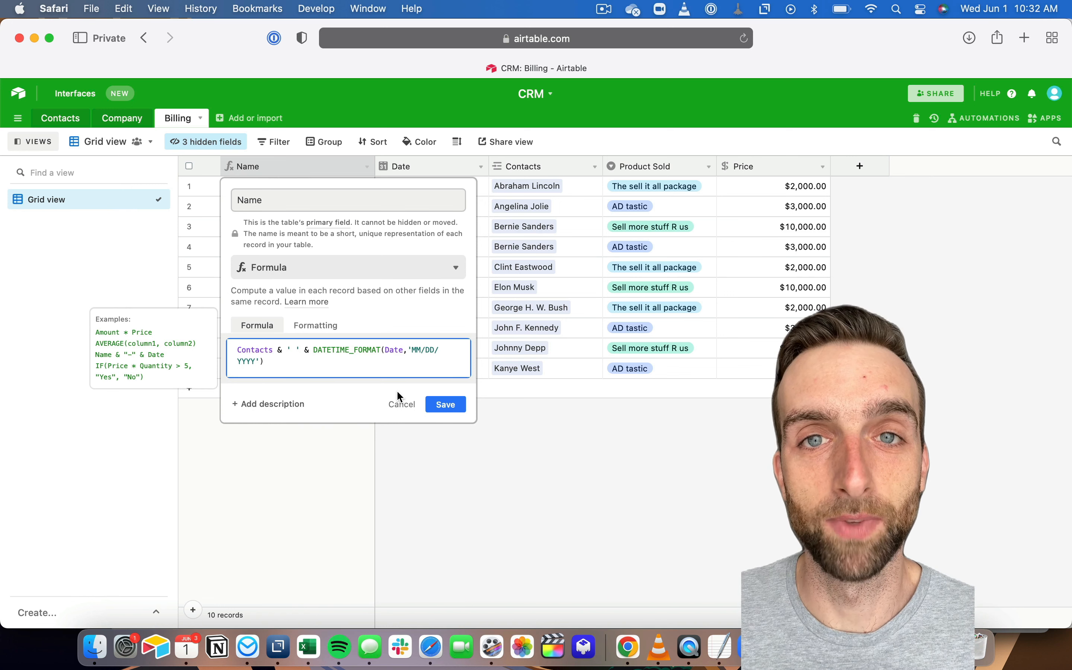
click(444, 405)
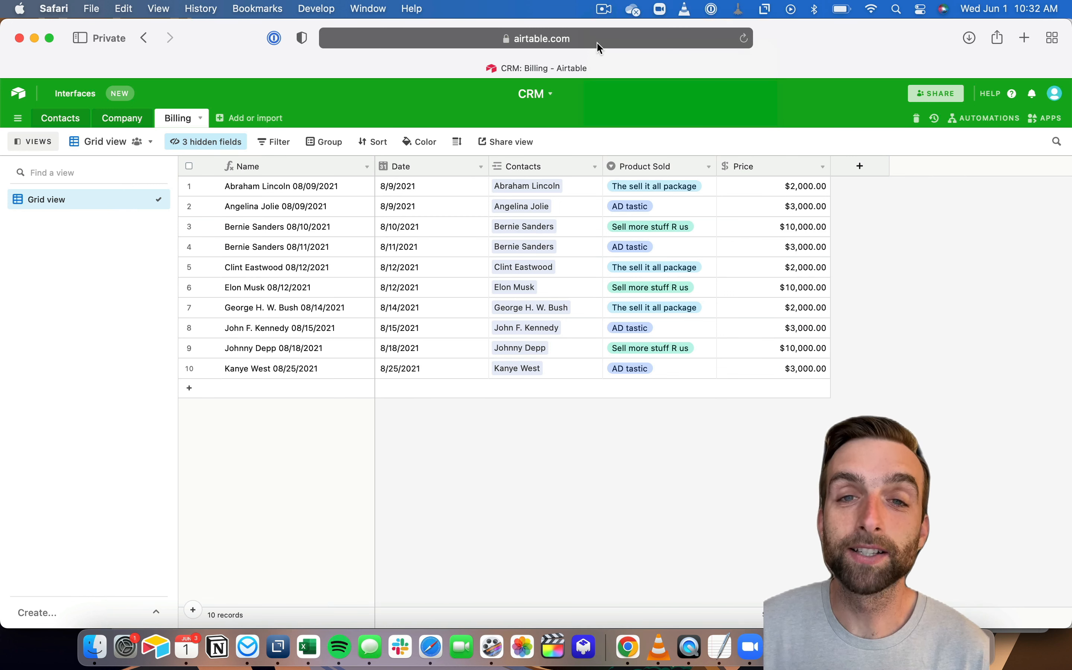